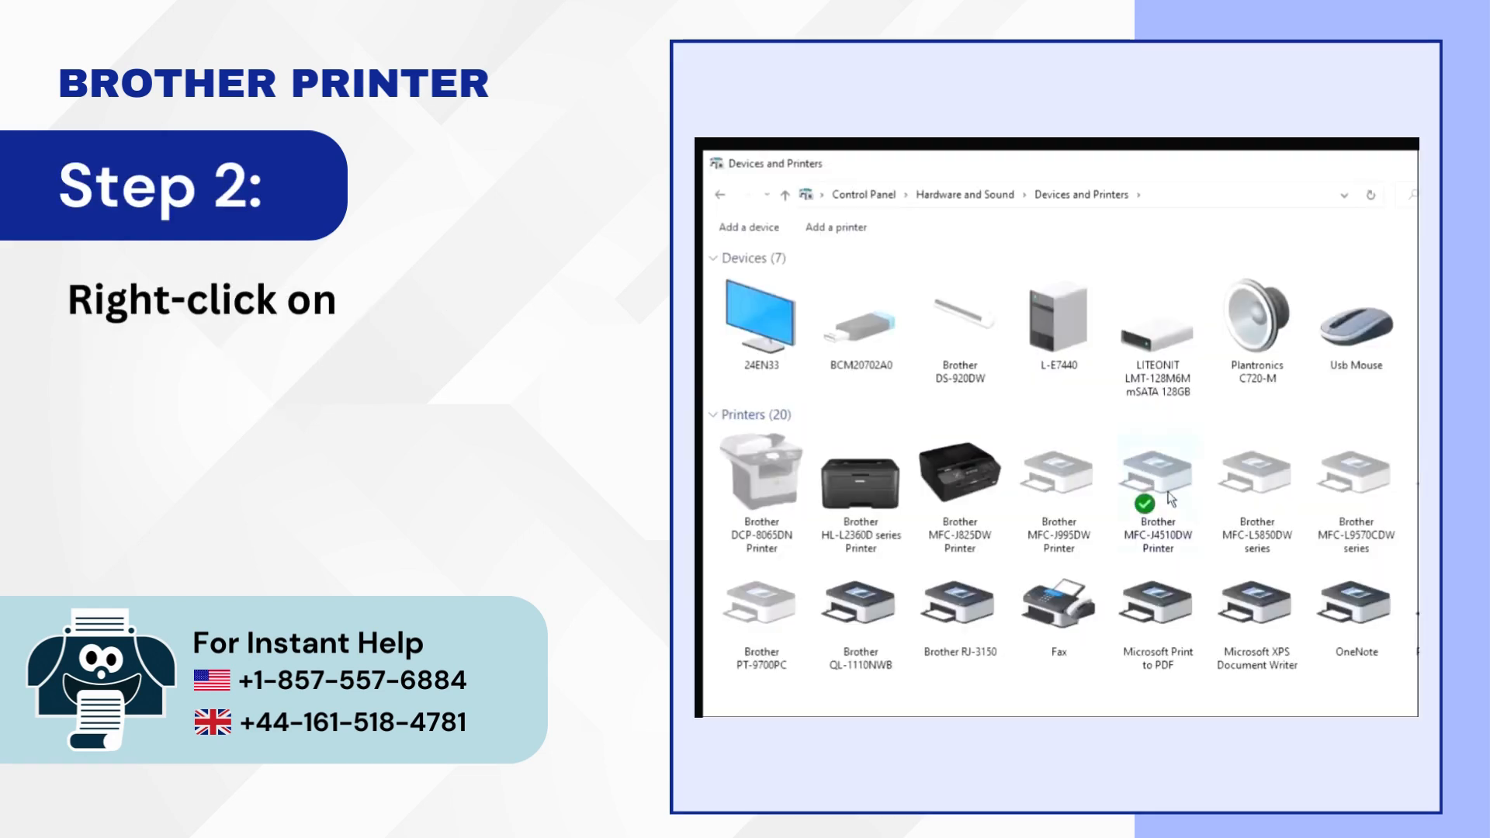
Open the Brother MFC-J4510DW print queue showing the pending Notepad document.
right_click(1156, 471)
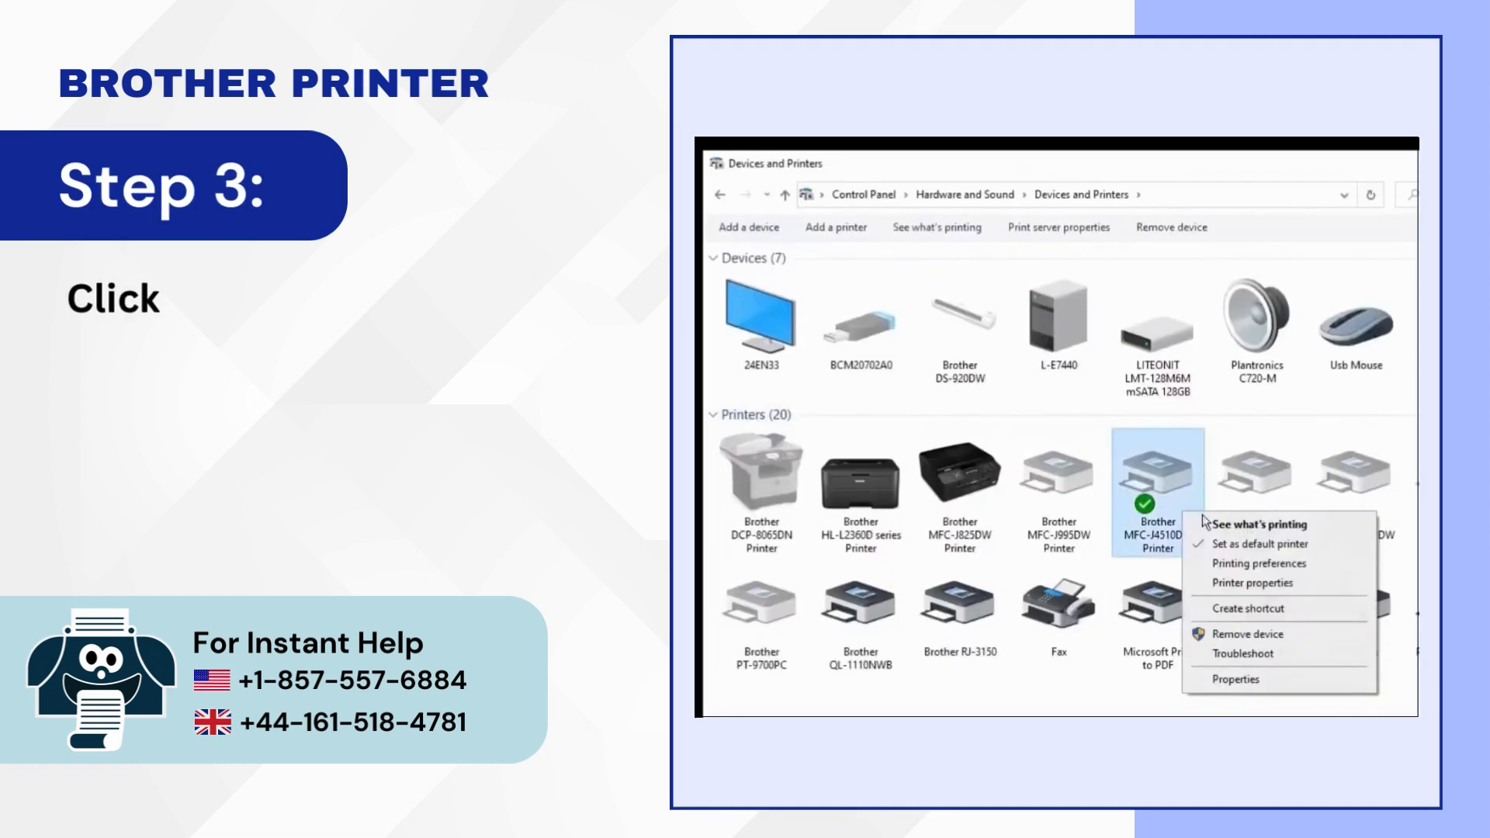
left_click(1258, 524)
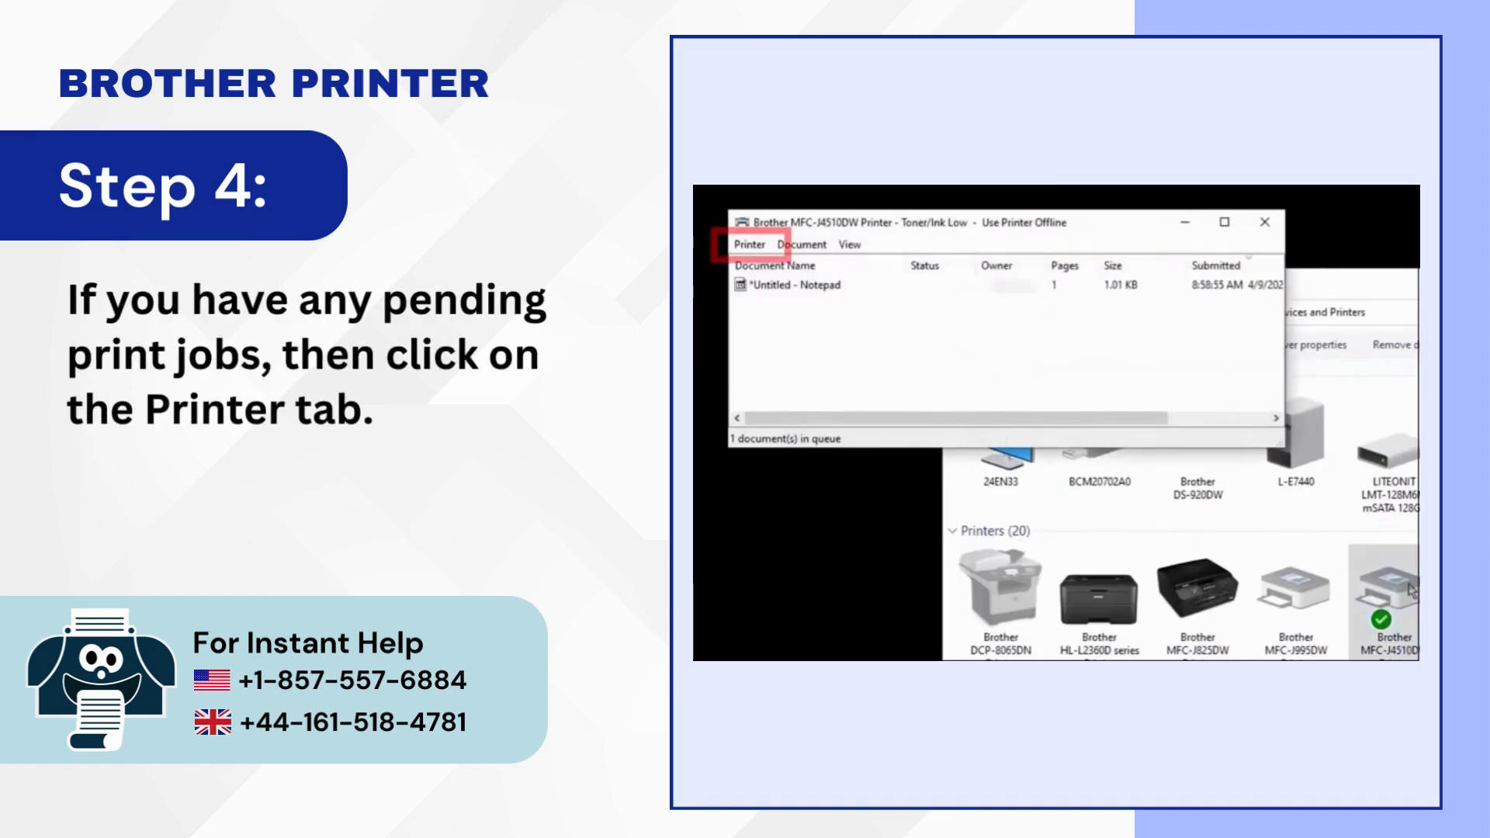
Cancel all documents in the Brother queue and turn off Use Printer Offline.
left_click(757, 247)
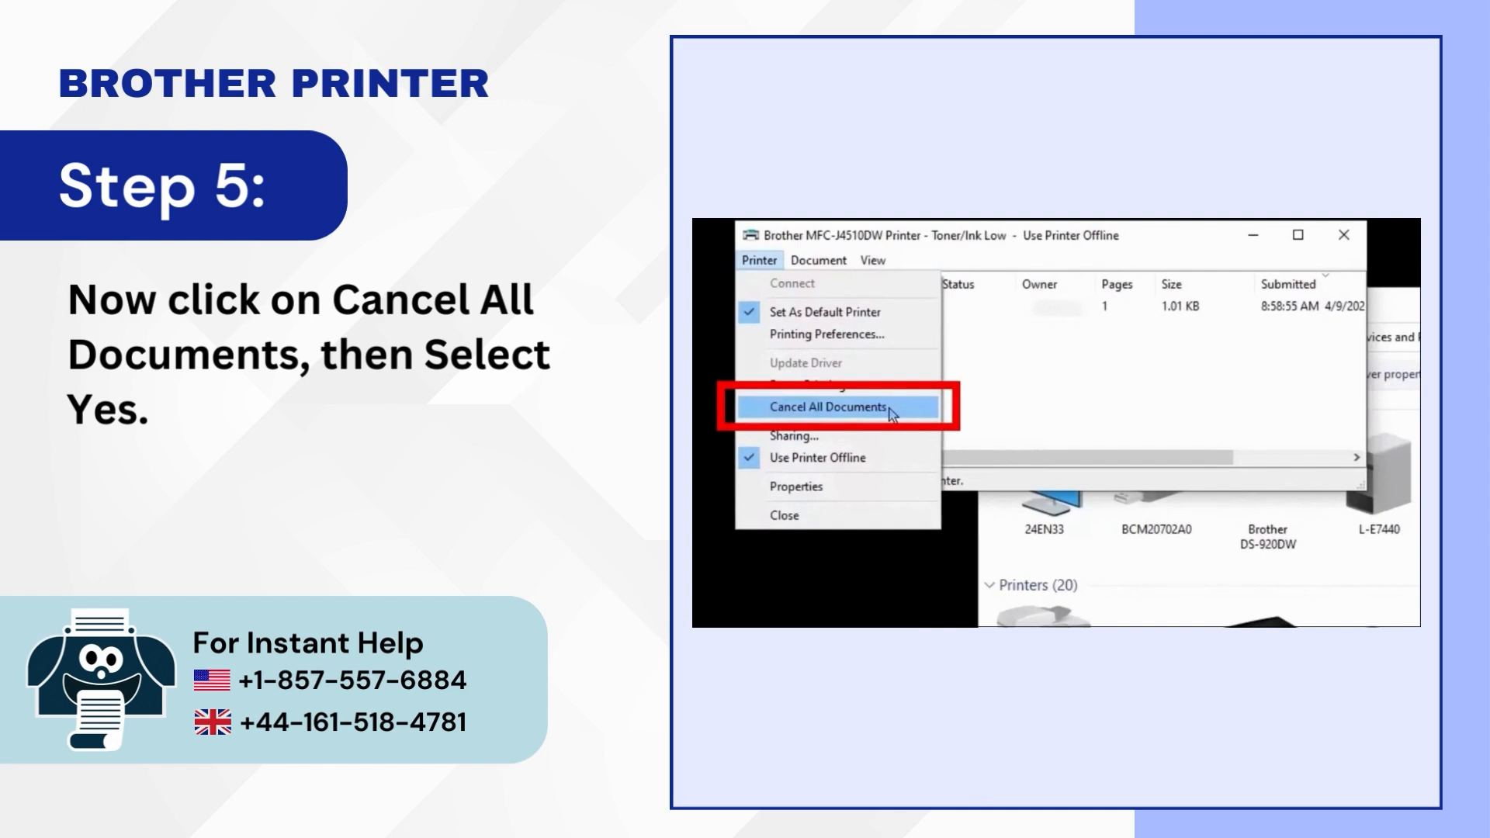
left_click(829, 406)
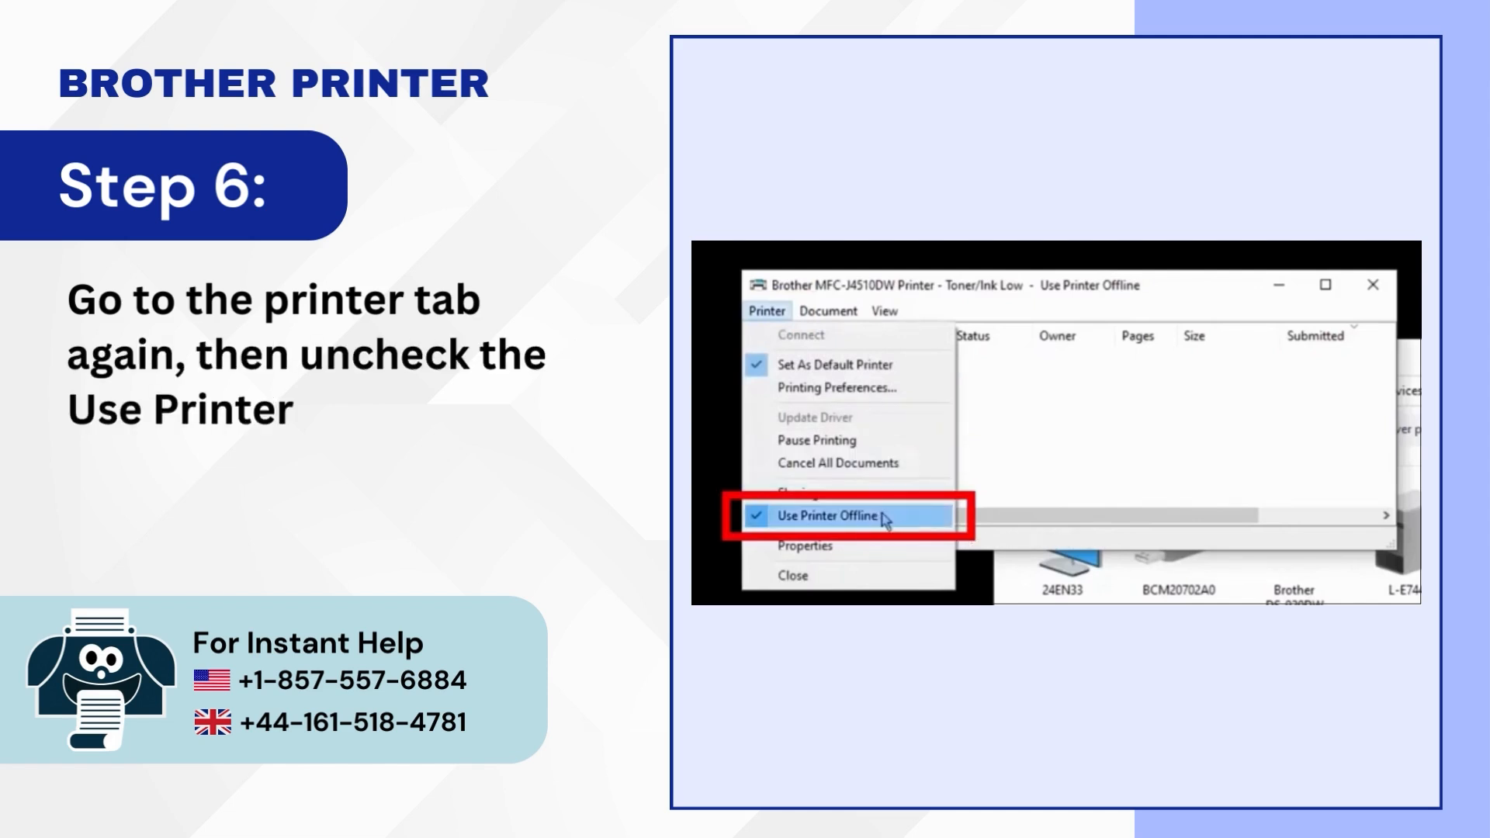
left_click(830, 516)
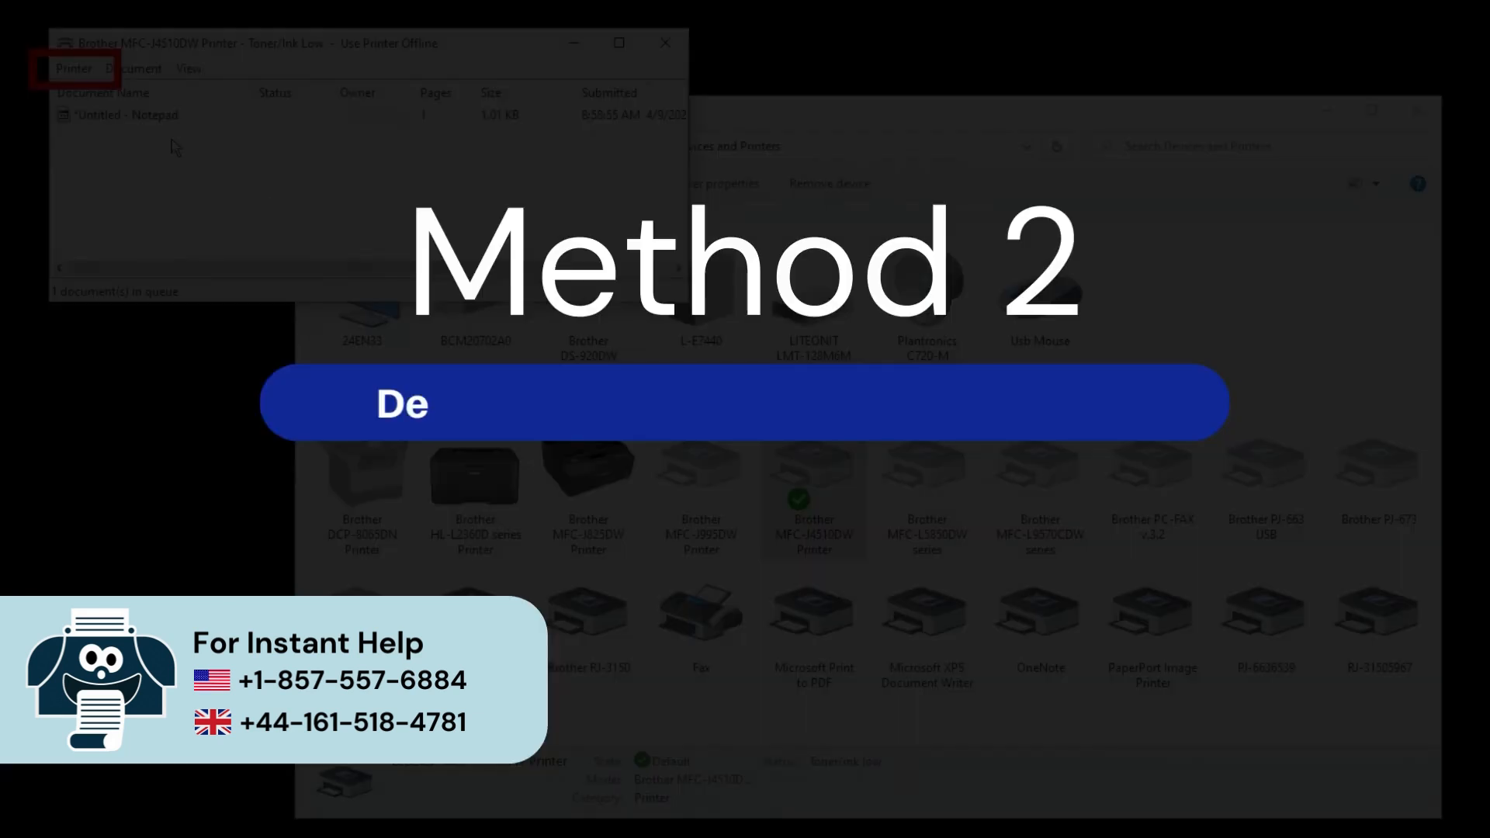
Reopen the Brother MFC-J4510DW queue and cancel all pending documents.
left_click(68, 68)
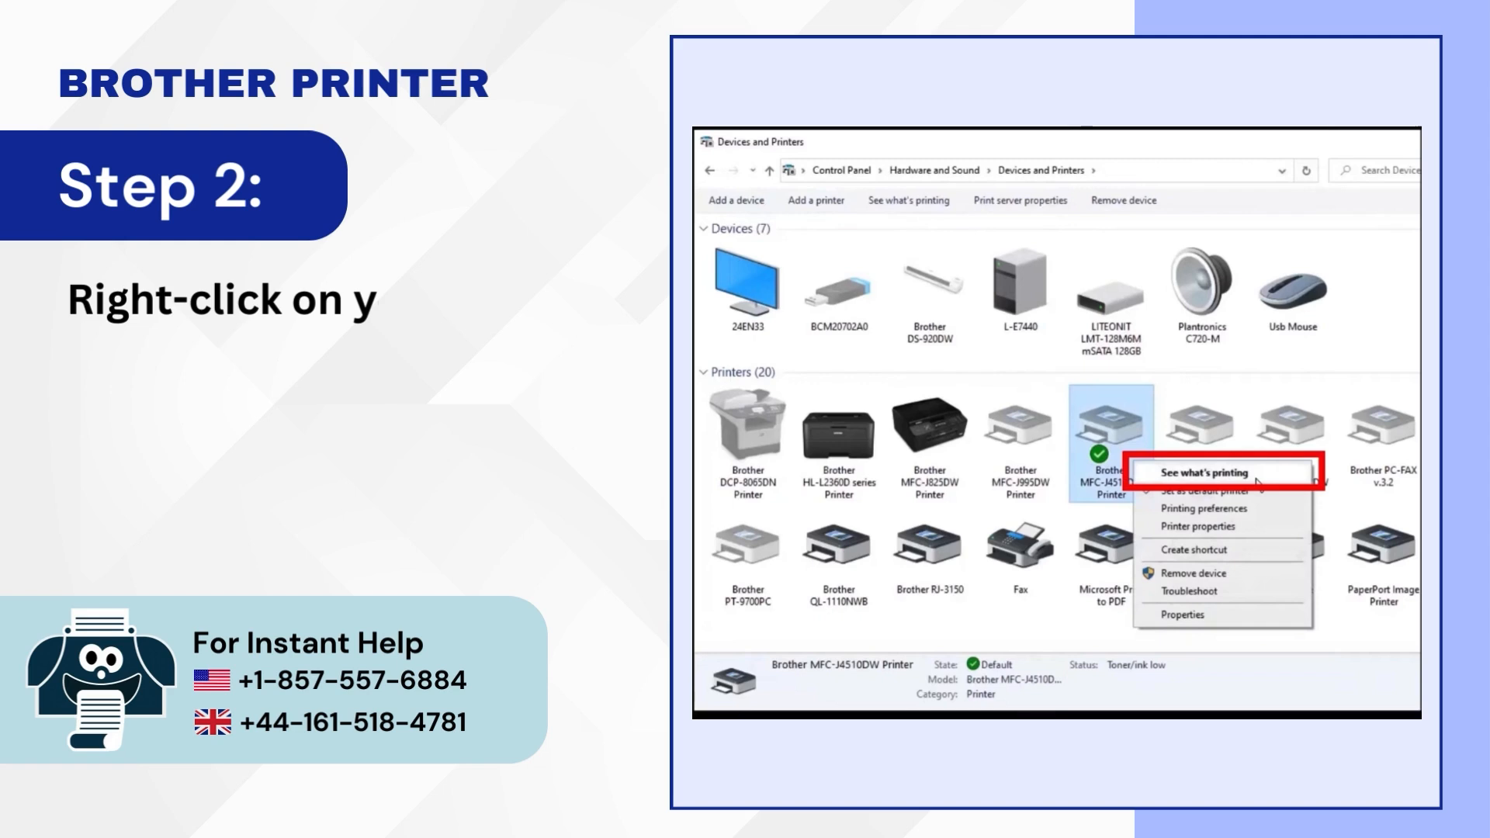
type("our printer device and click See what's")
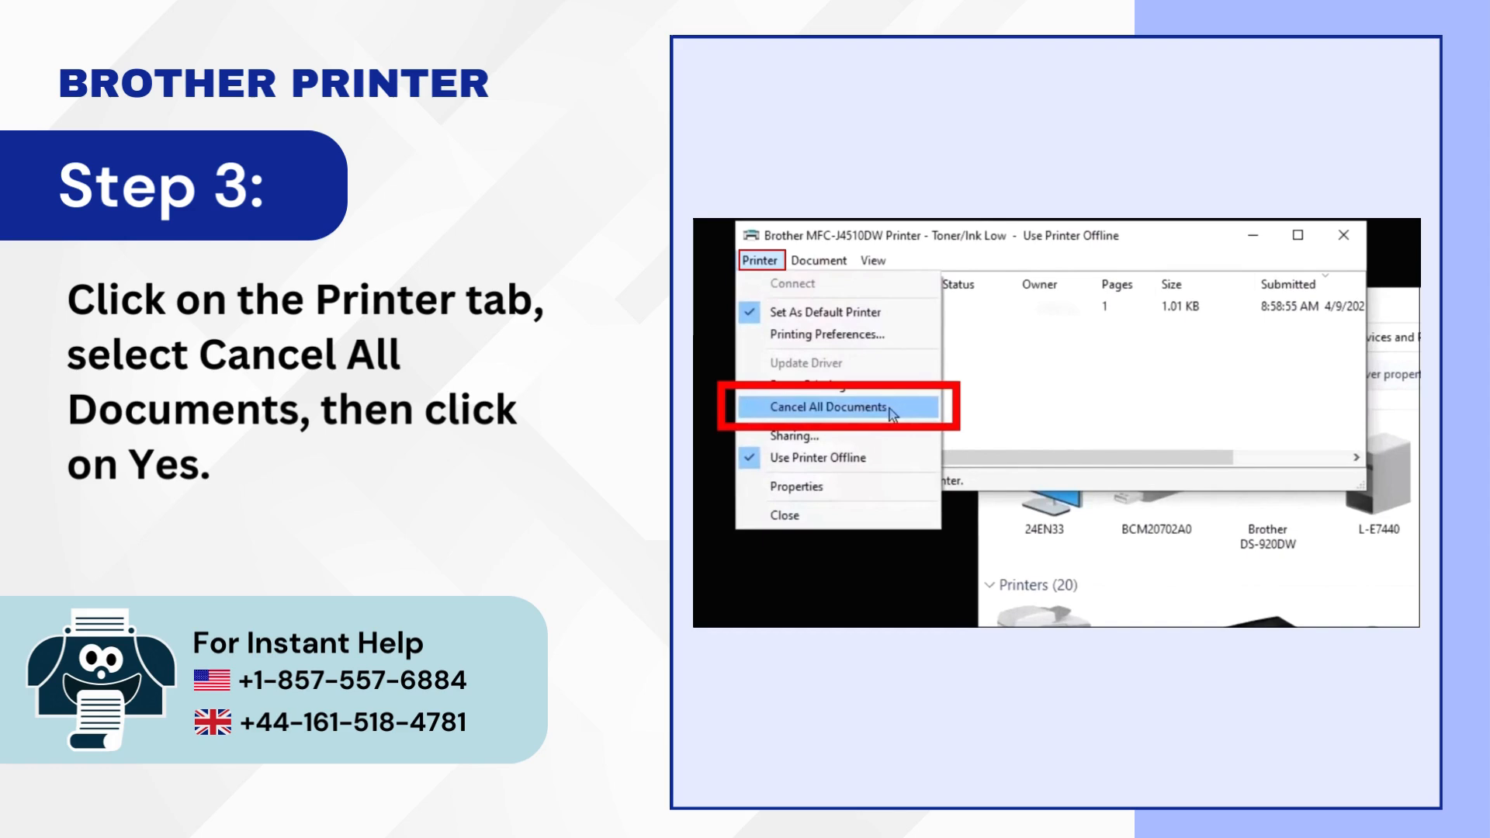
left_click(828, 406)
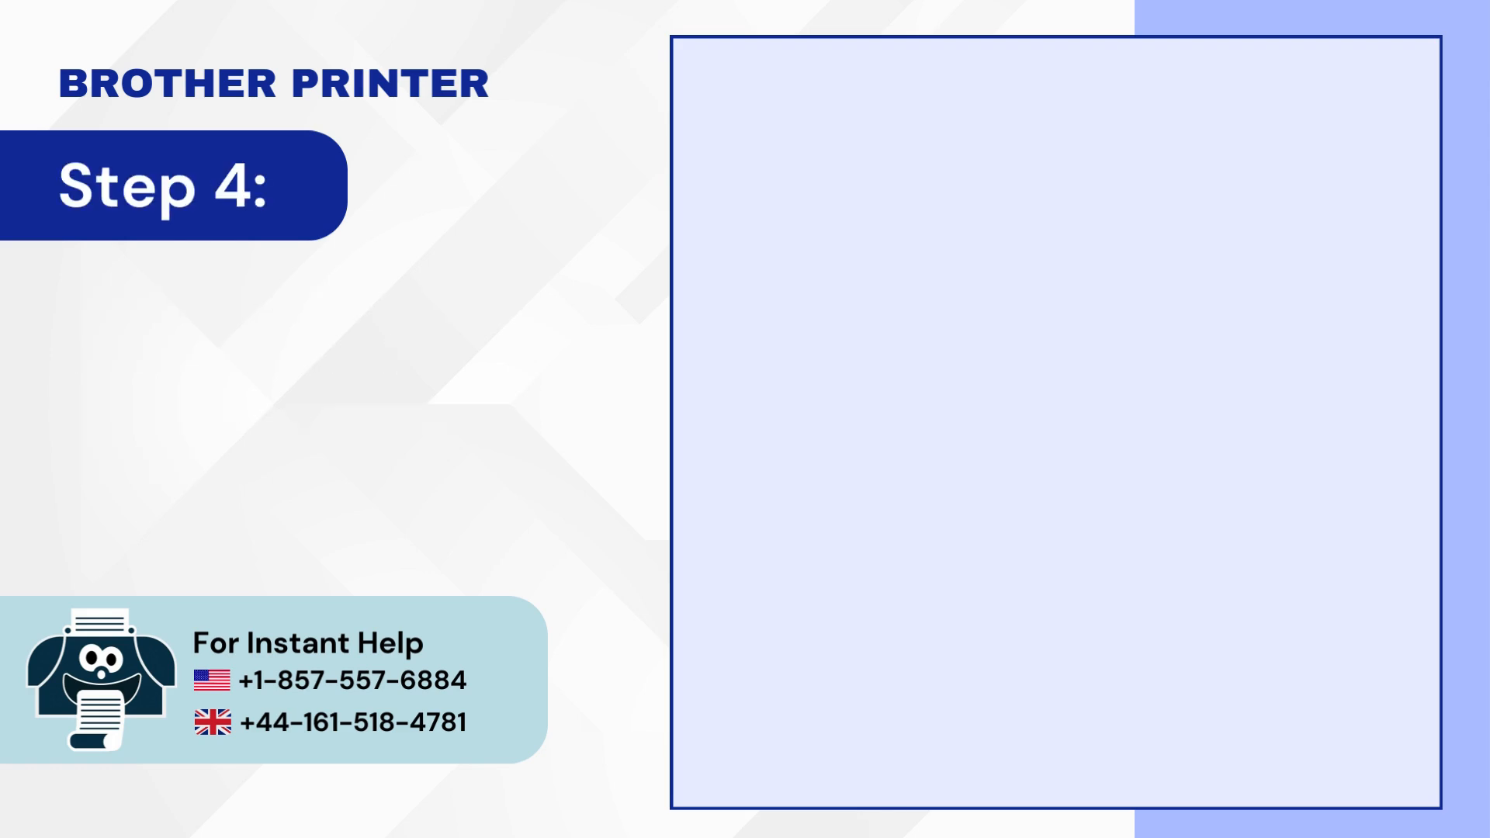
Remove the Brother MFC-J4510DW device, then remove its driver only, keeping the package.
right_click(1072, 390)
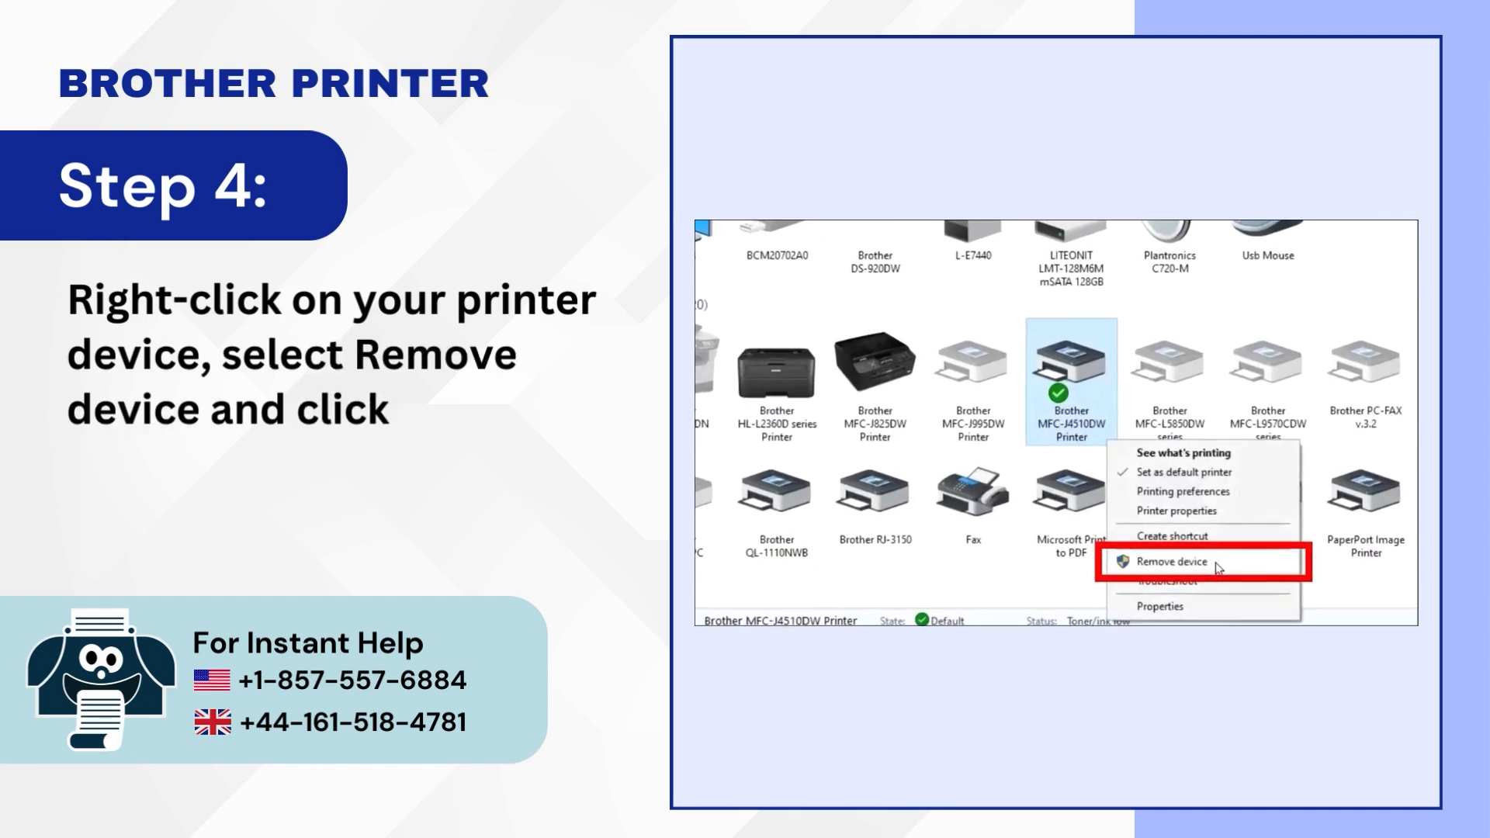
left_click(1171, 561)
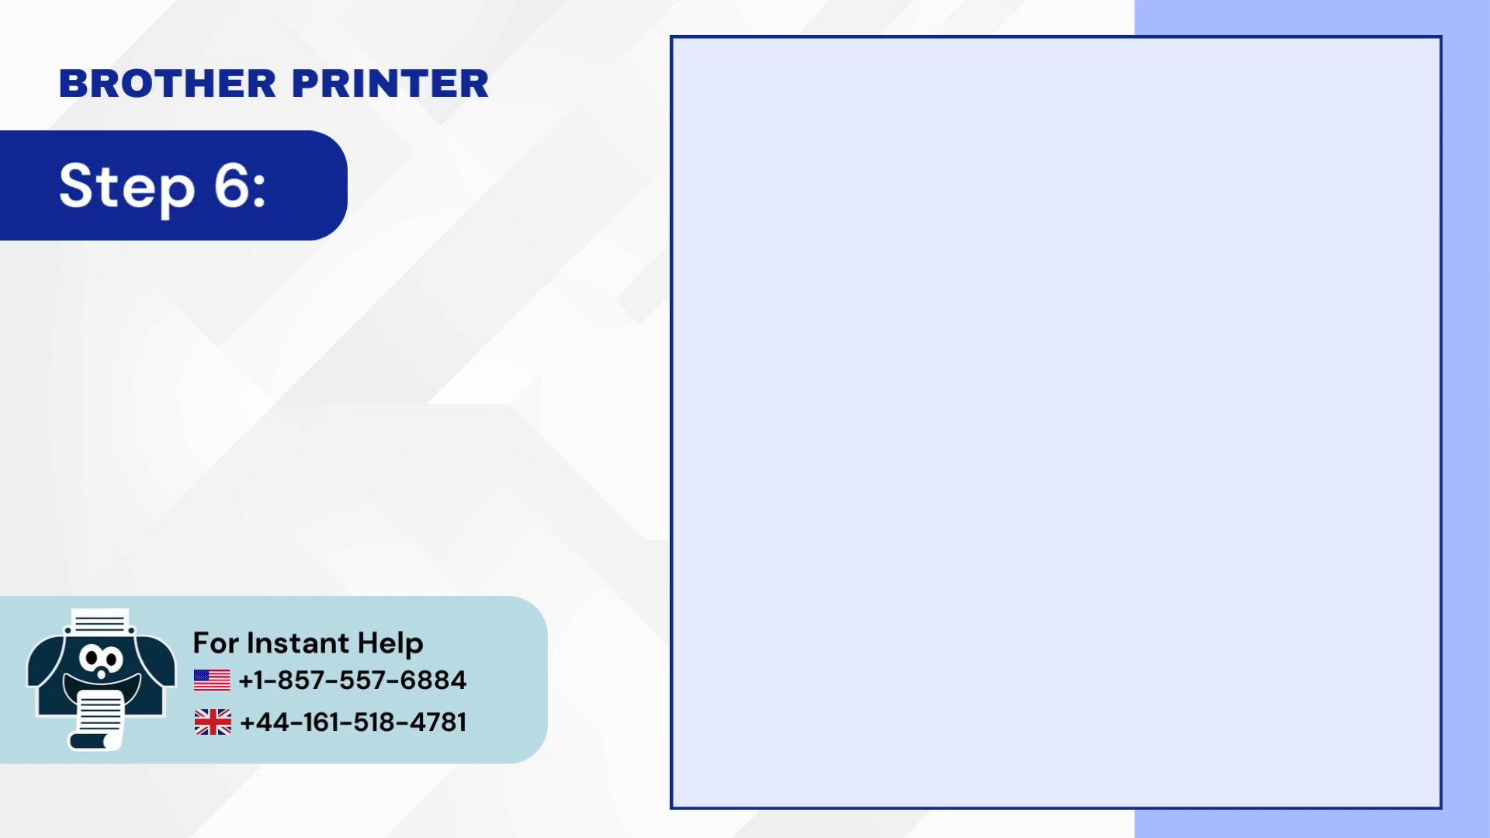
left_click(969, 204)
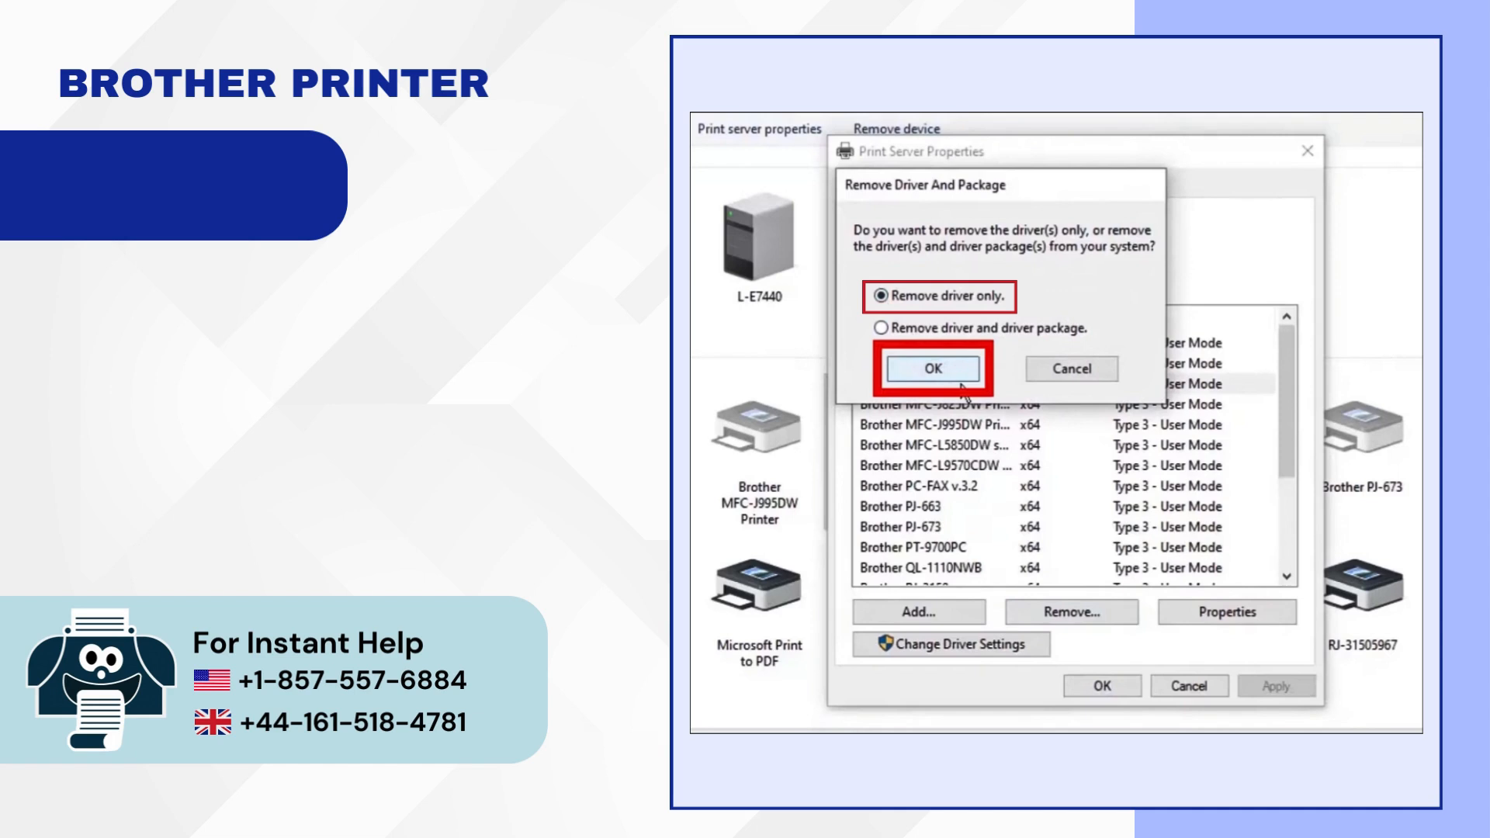
left_click(932, 369)
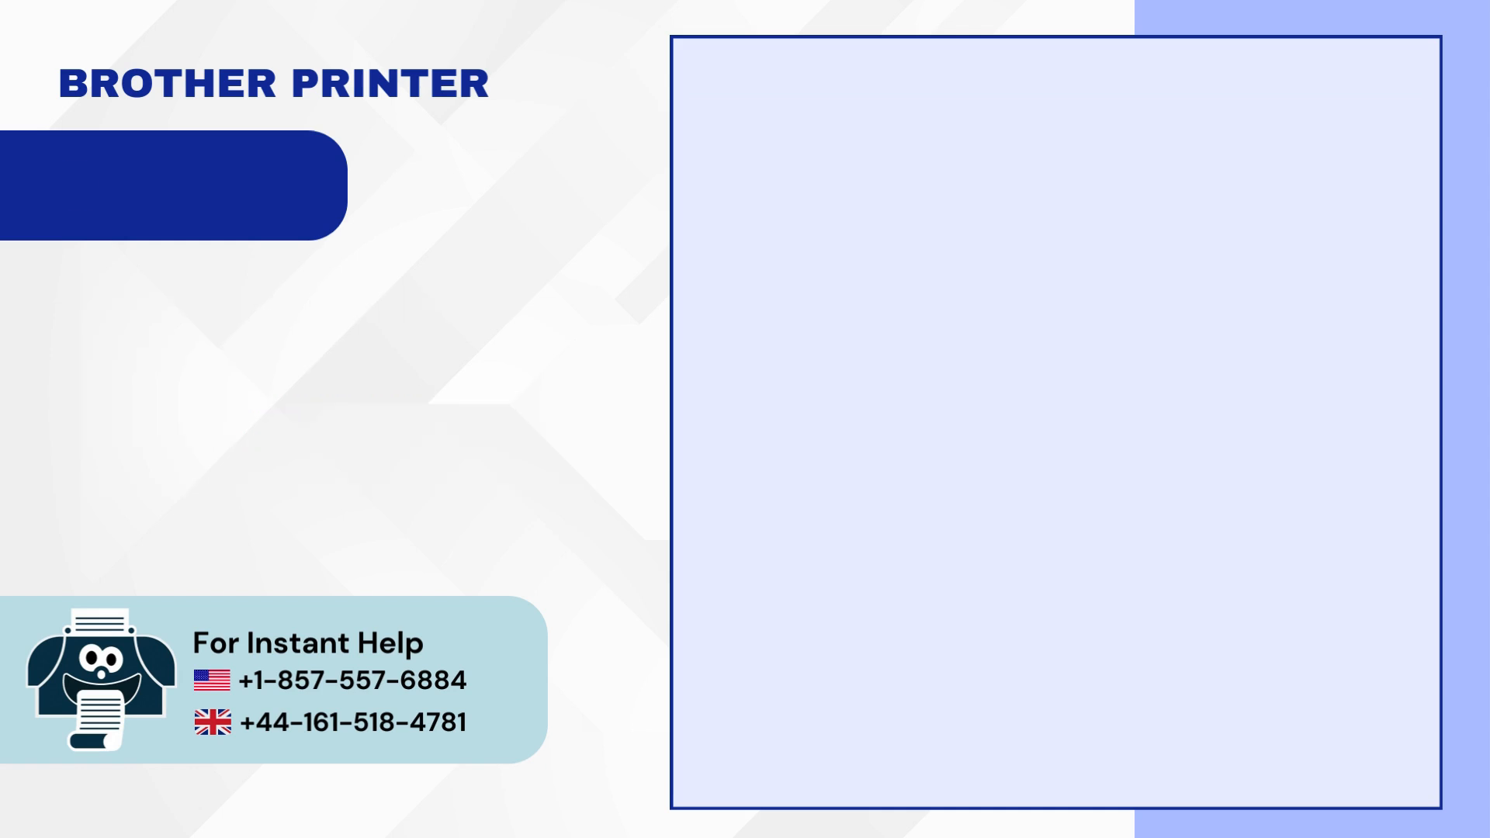
Re-add the Brother MFC-J4510DW as default printer and print a test page.
left_click(836, 251)
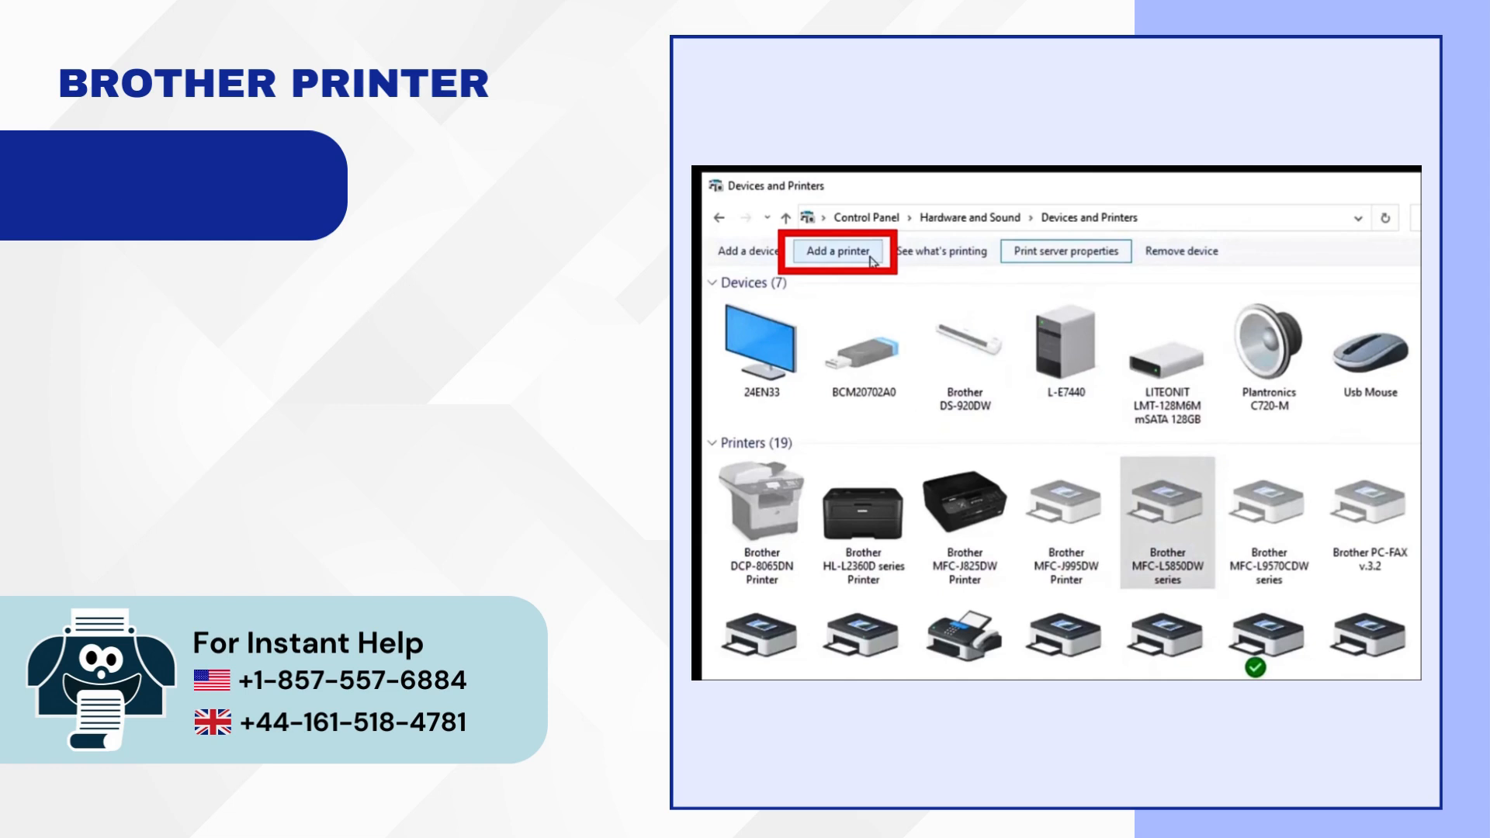
left_click(837, 252)
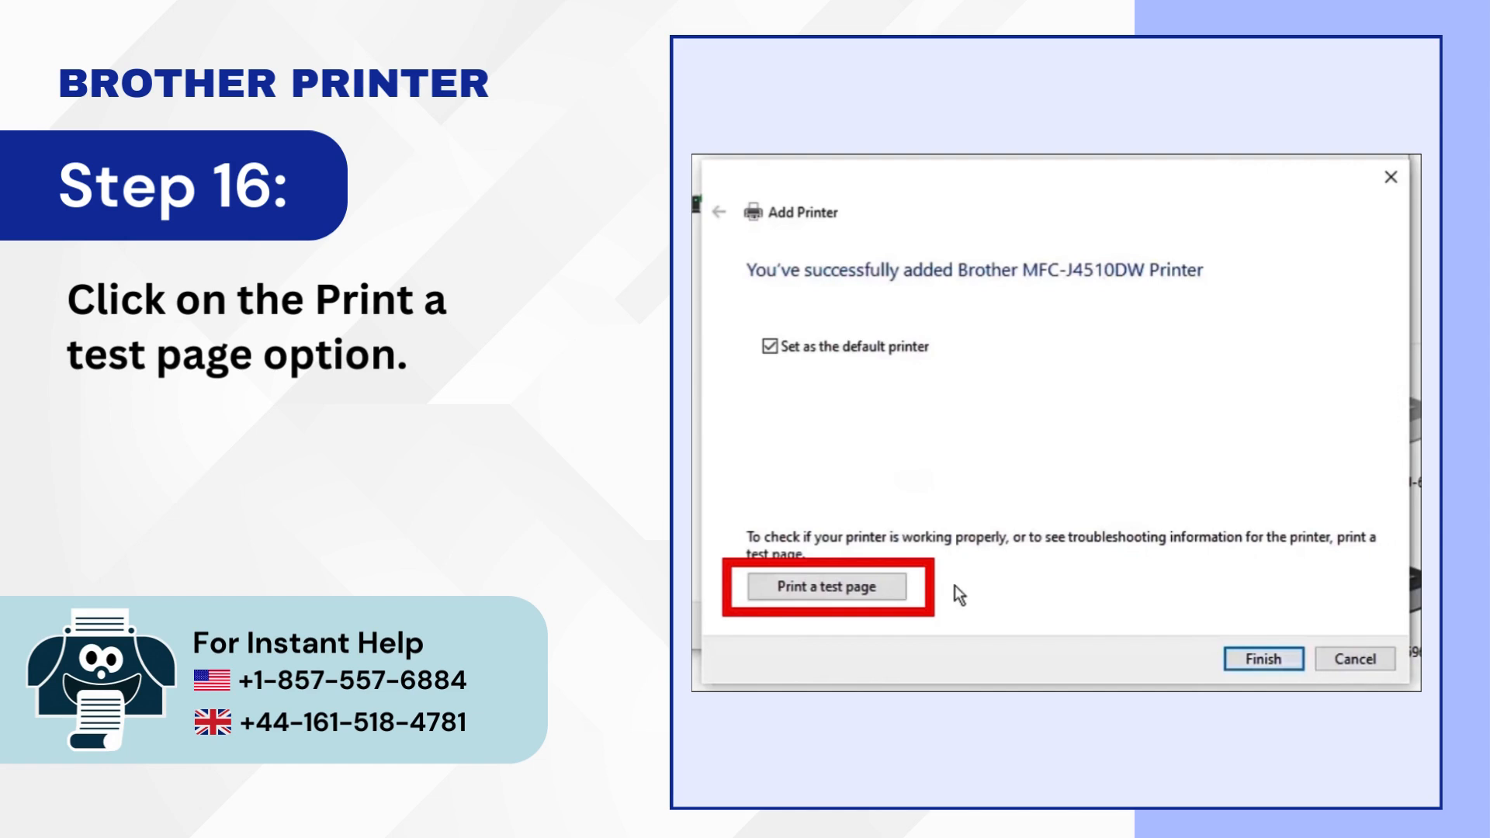
left_click(827, 586)
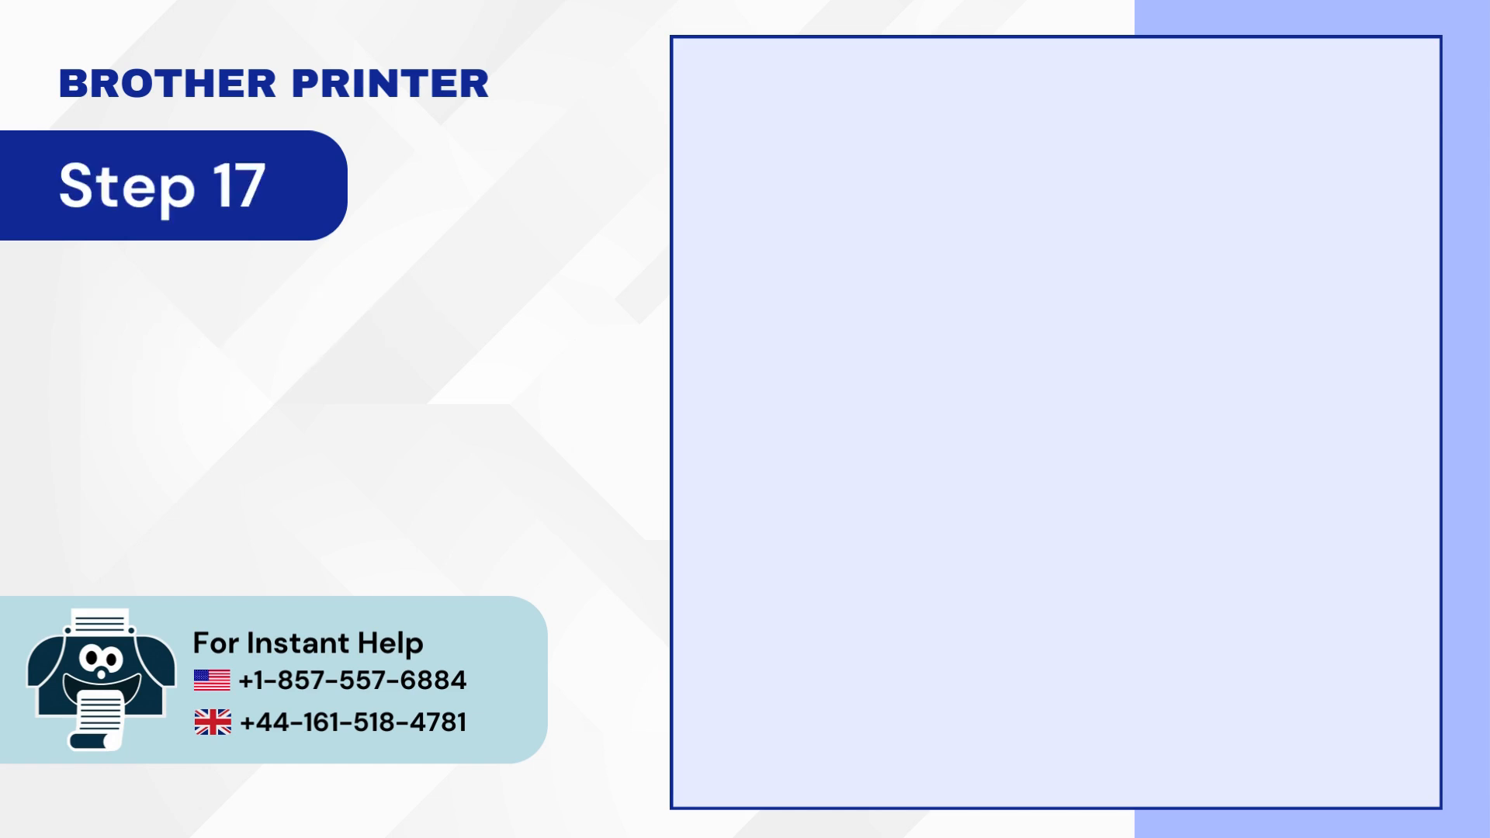